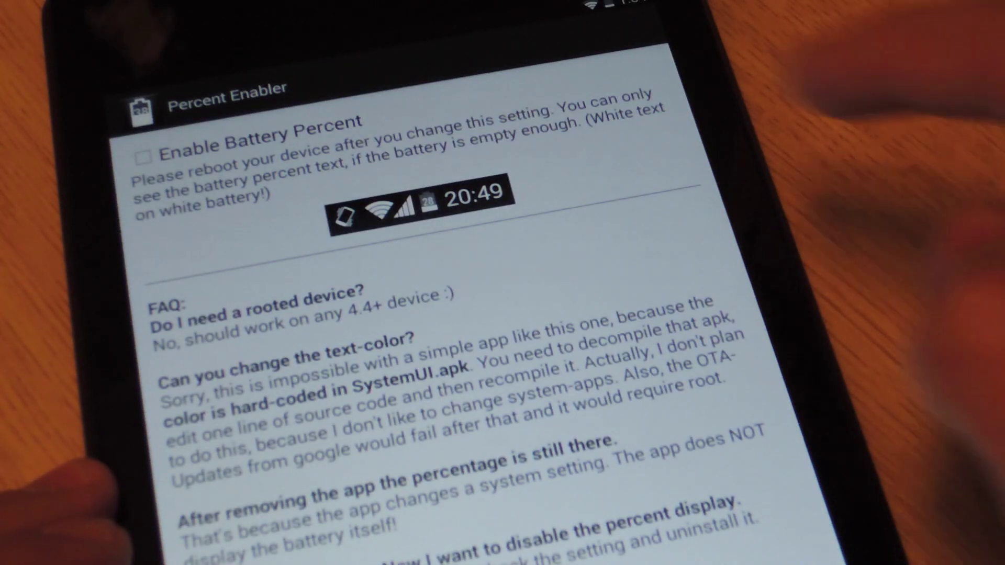
Step: Tick the Enable Battery Percent checkbox in Percent Enabler
click(145, 152)
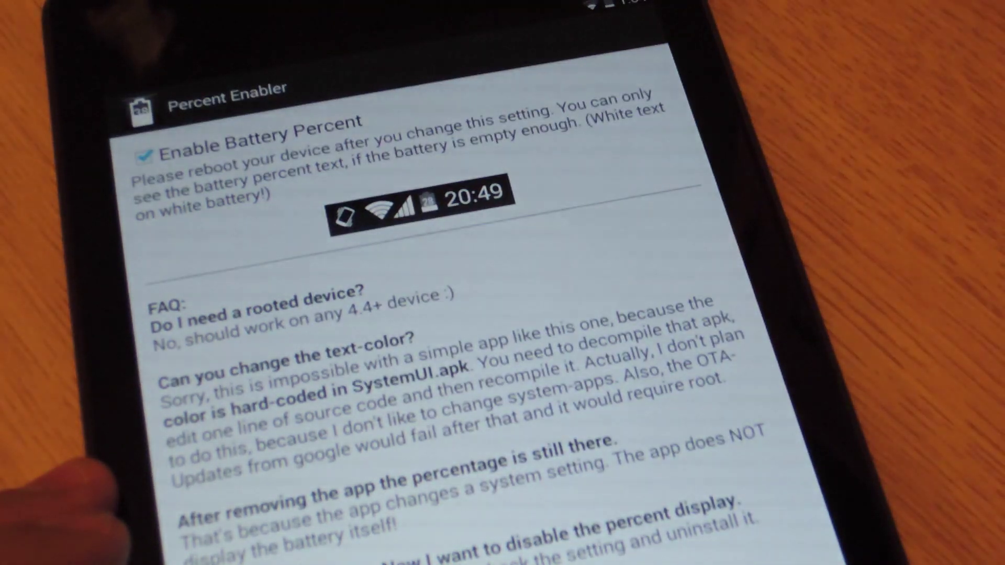